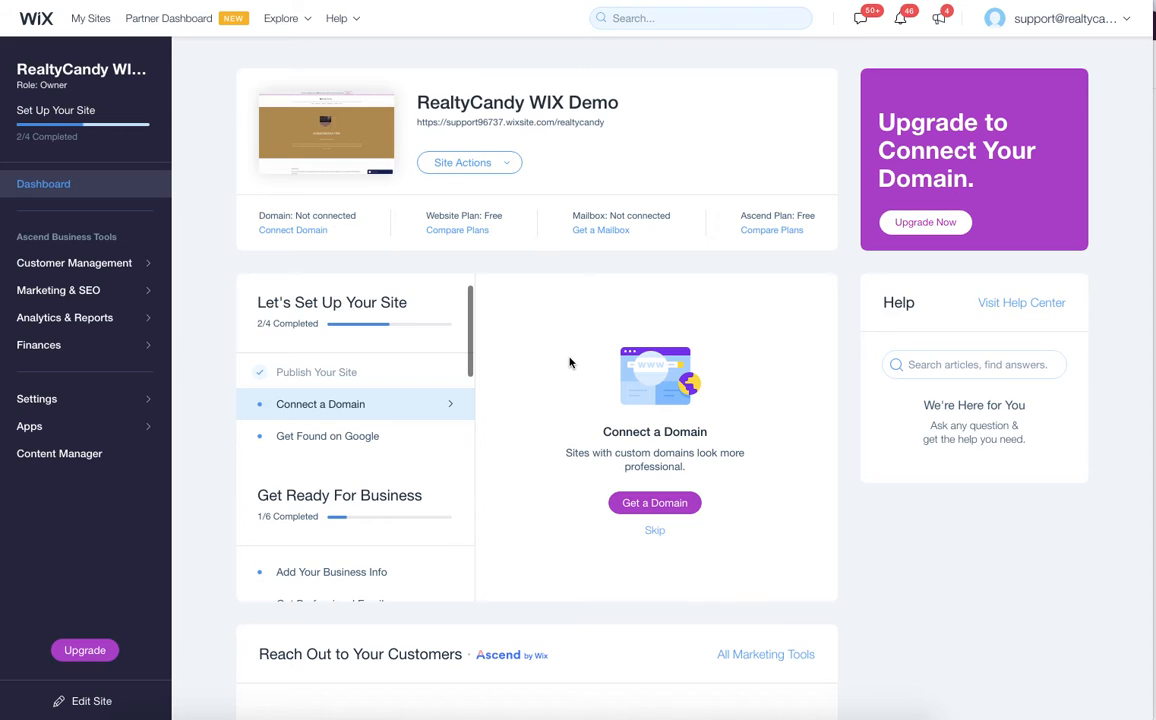
mouse_move(588, 320)
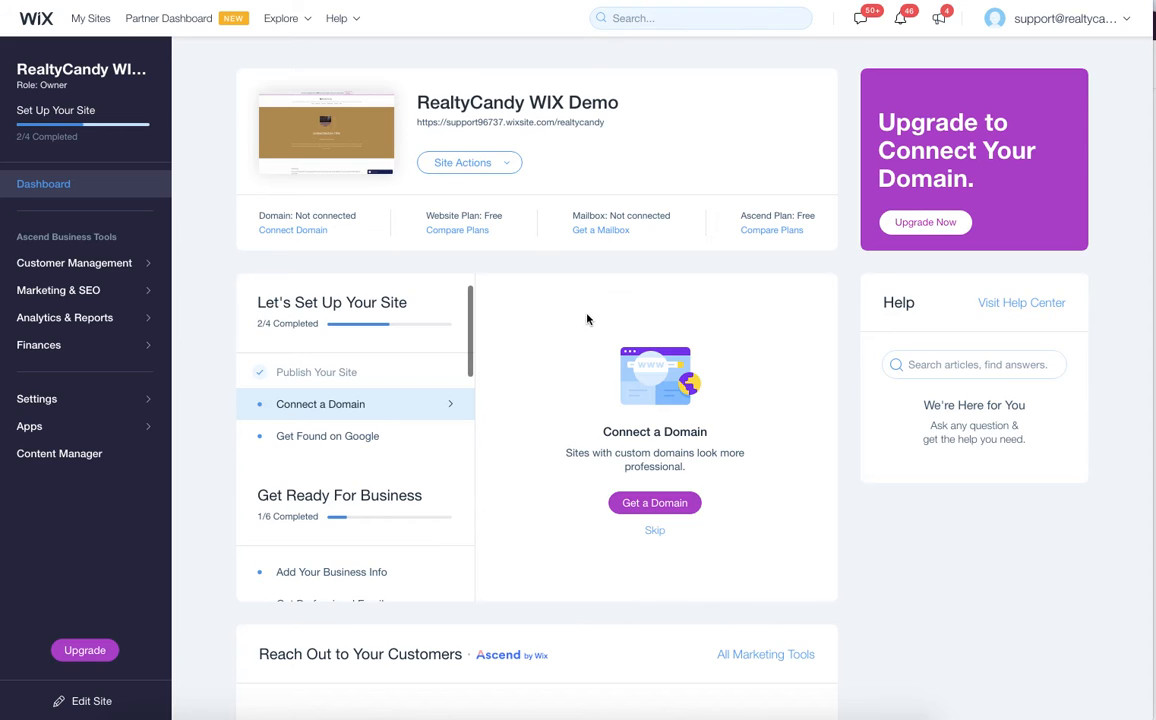
mouse_move(576, 300)
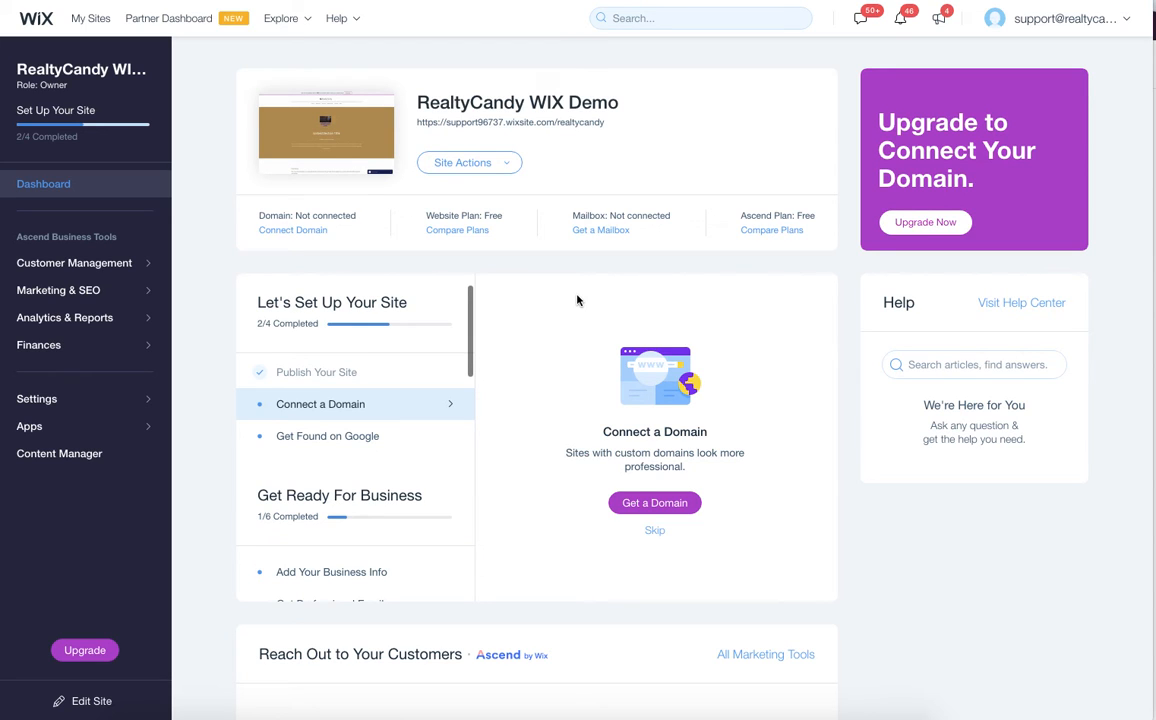
mouse_move(548, 272)
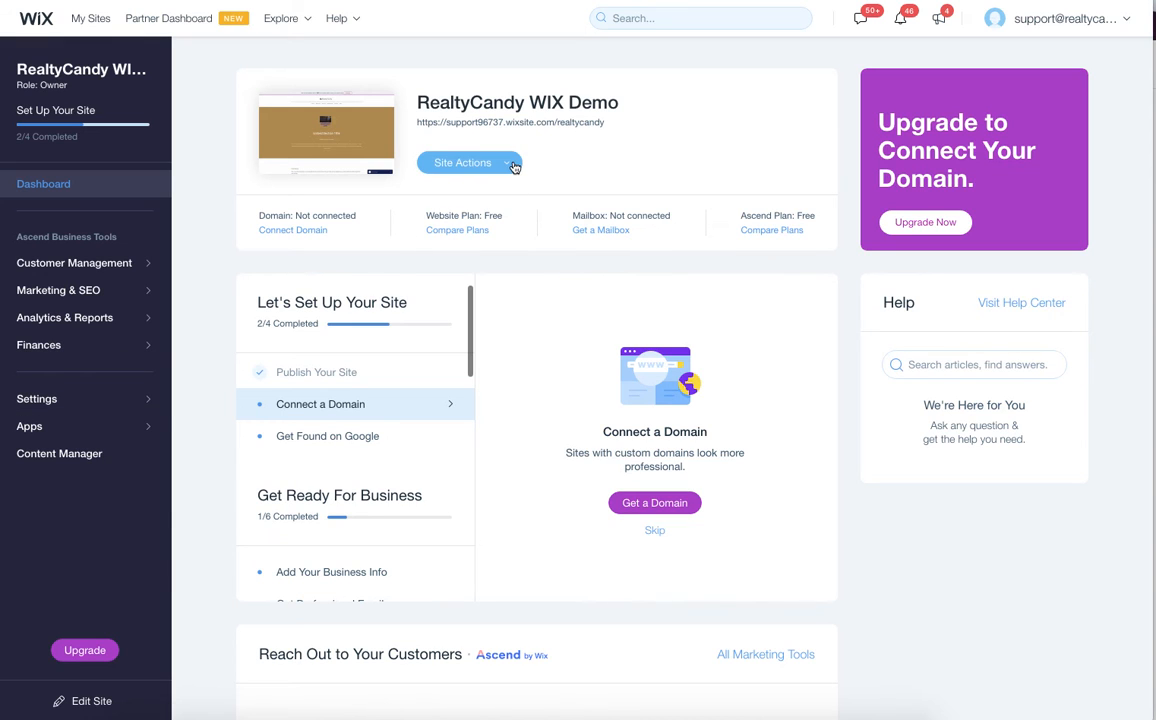
- Bring up the Invite People to This Site page from Site Actions
click(462, 162)
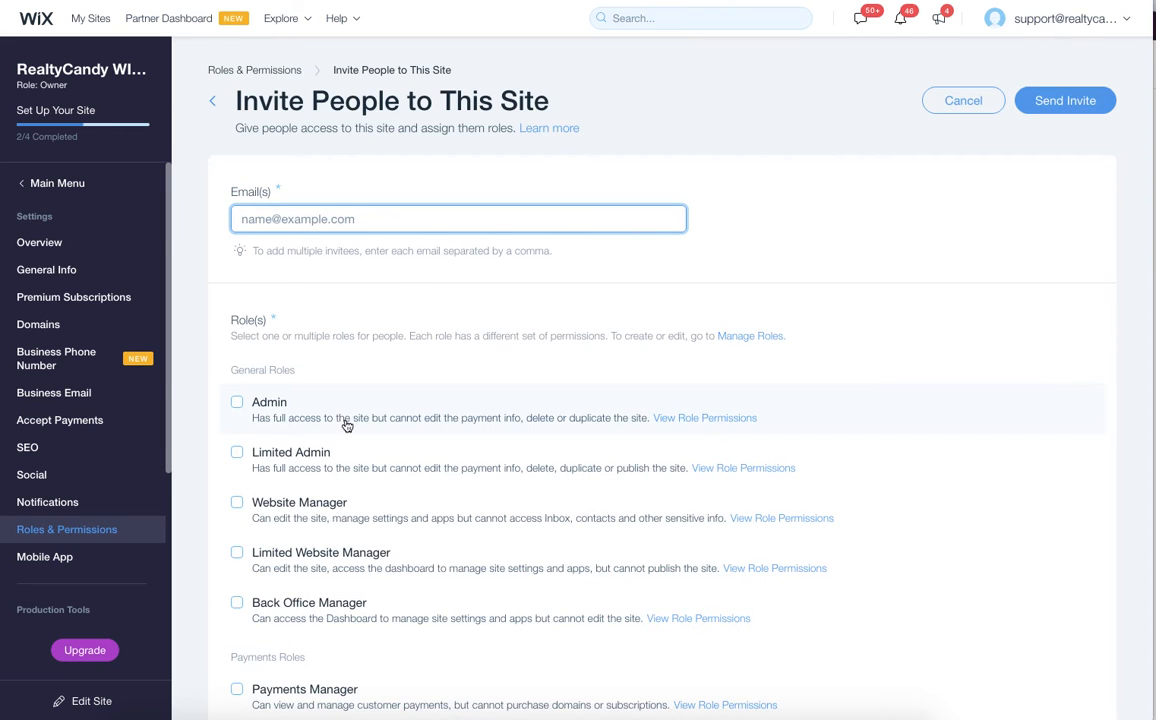
scroll(down, 3)
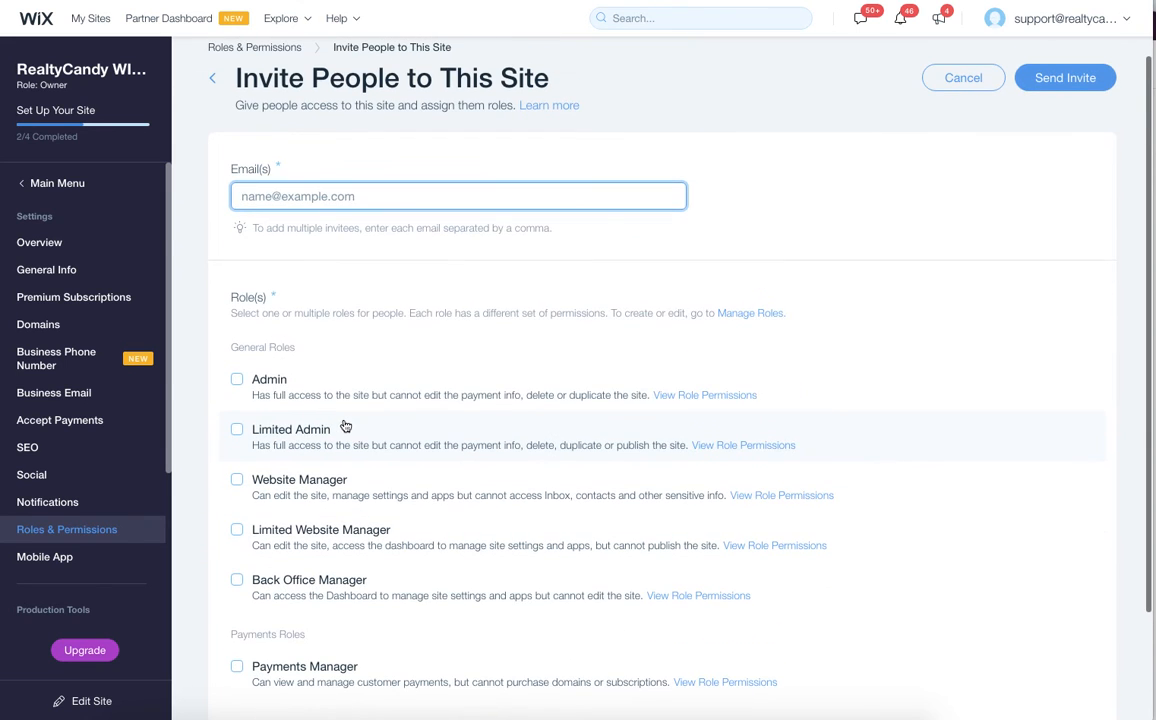
- Check the Admin role under General Roles for the invitee
click(236, 380)
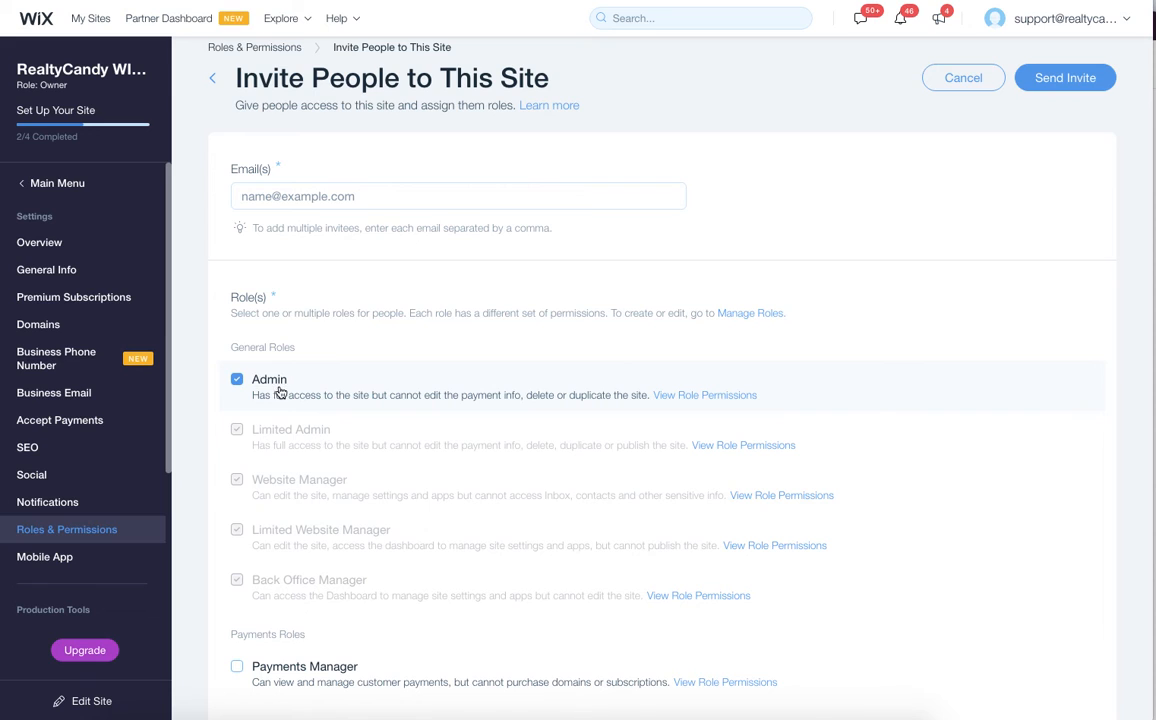
mouse_move(432, 398)
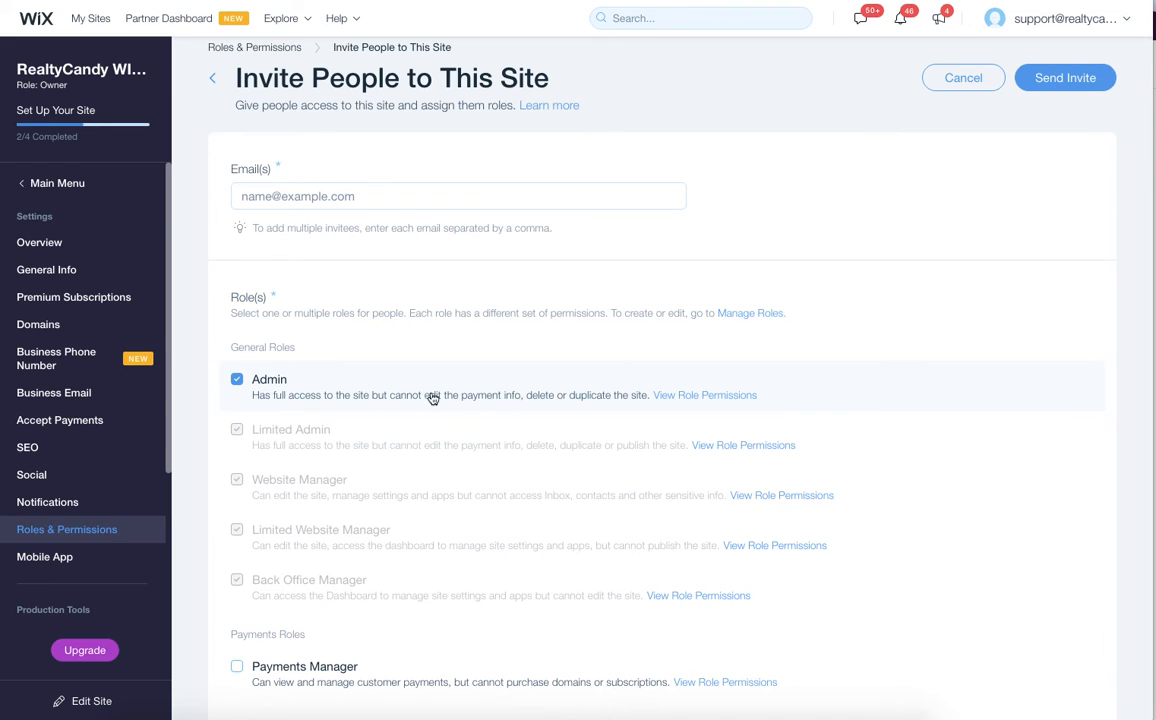
mouse_move(512, 400)
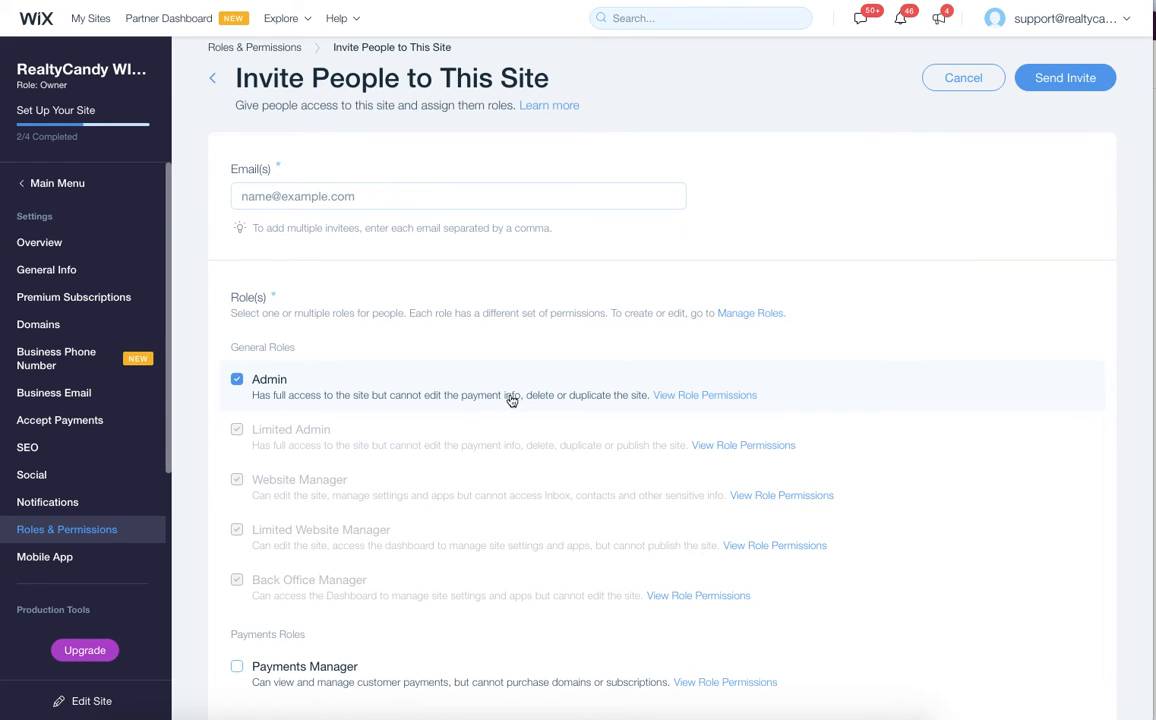
mouse_move(424, 224)
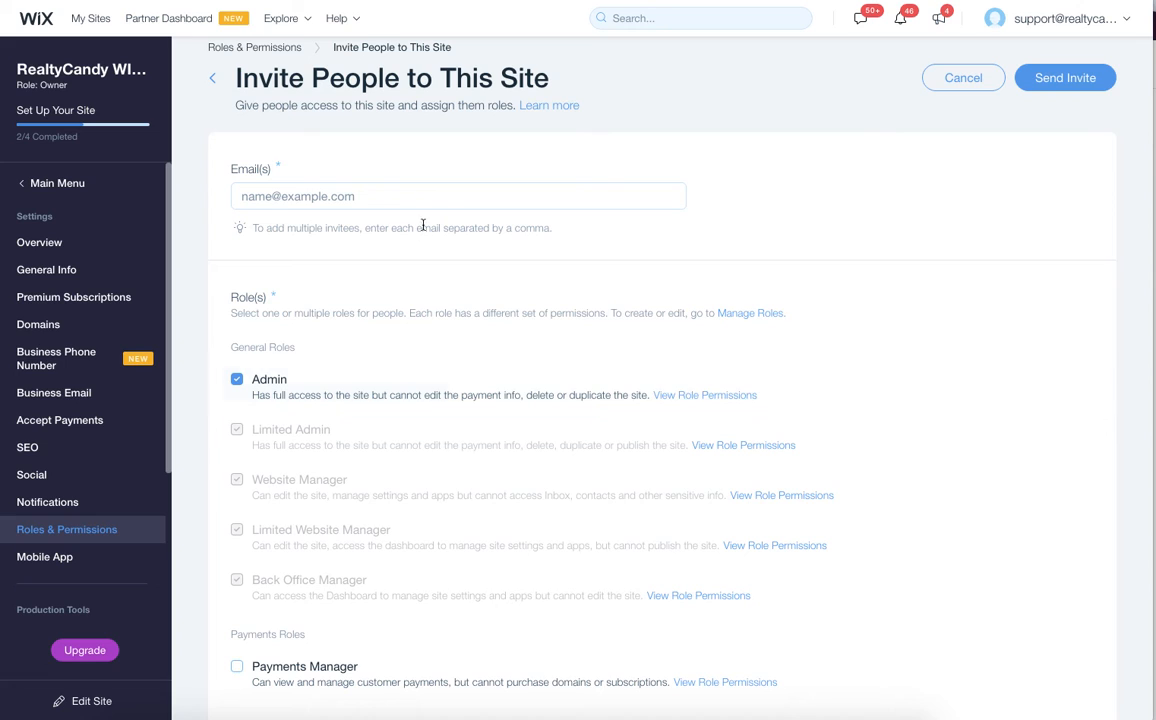
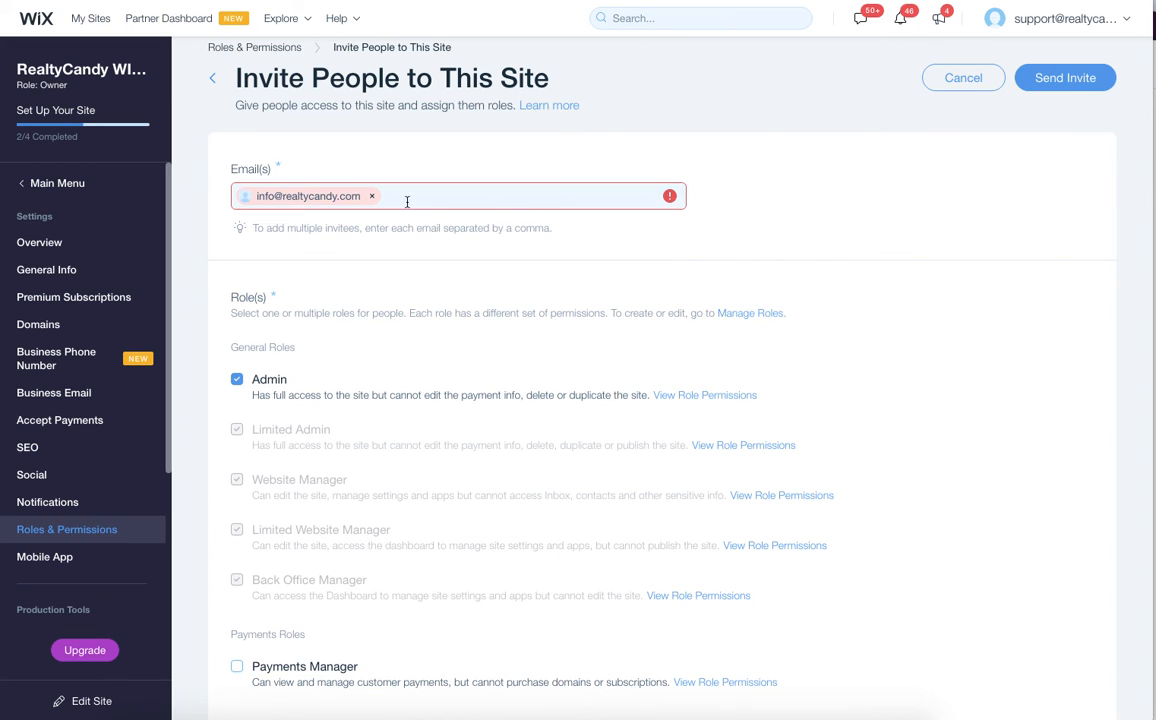
scroll(down, 3)
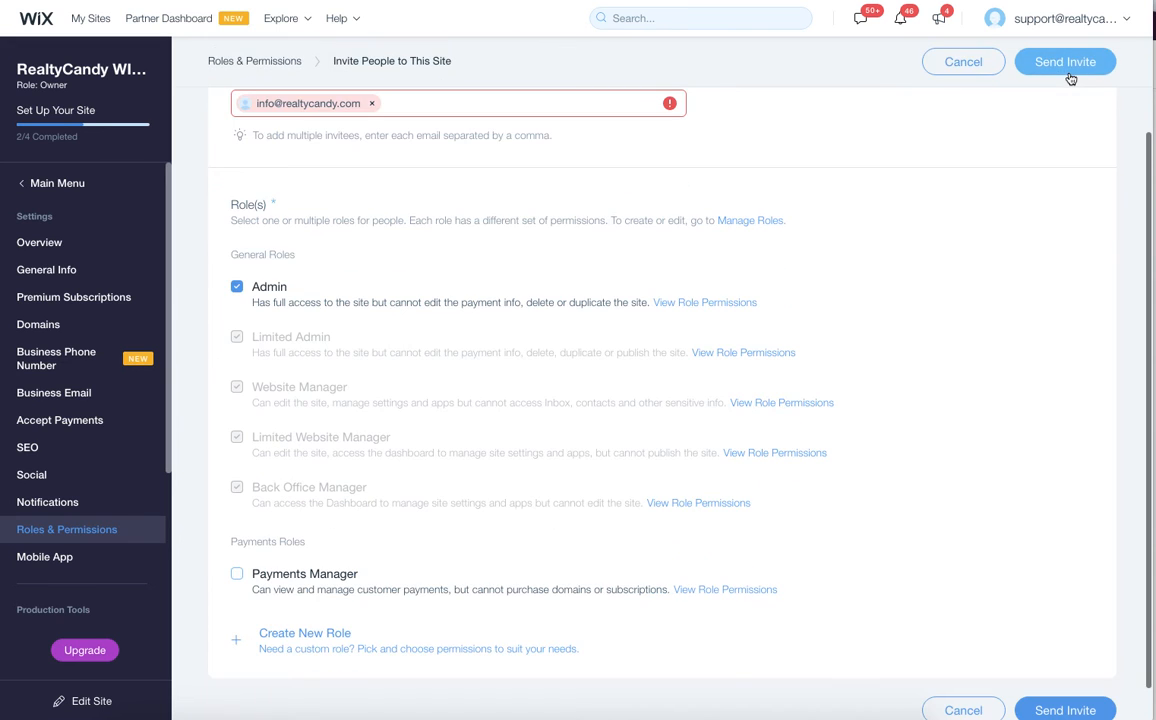
mouse_move(338, 18)
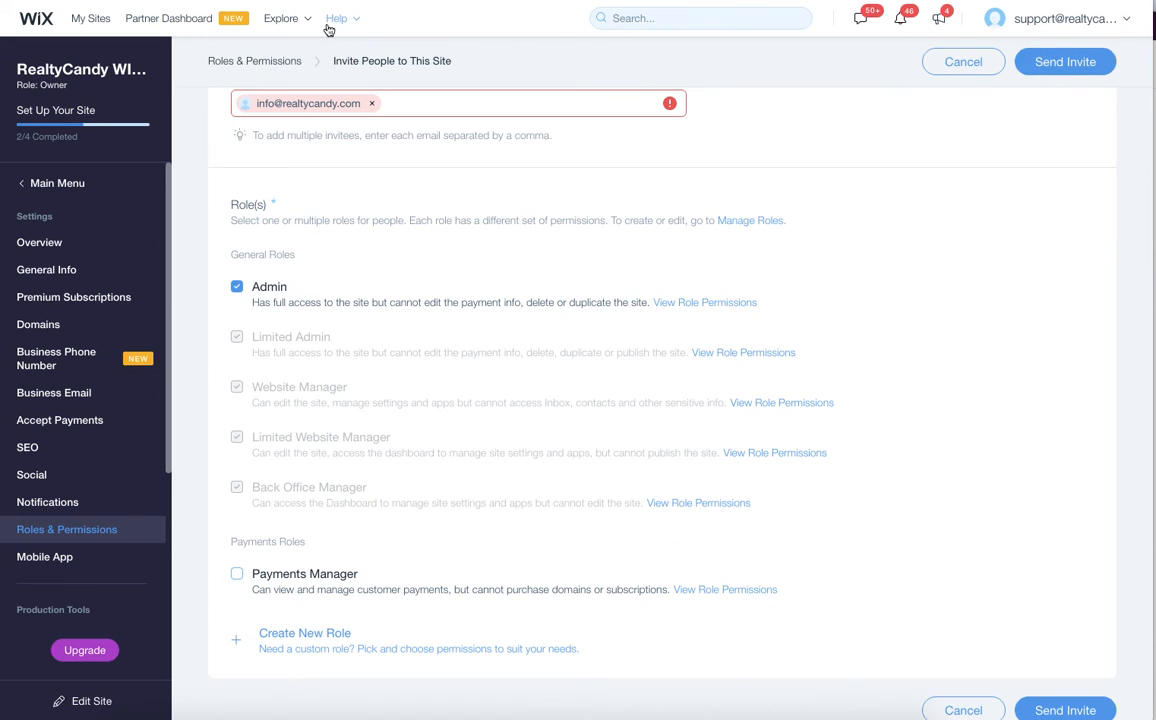